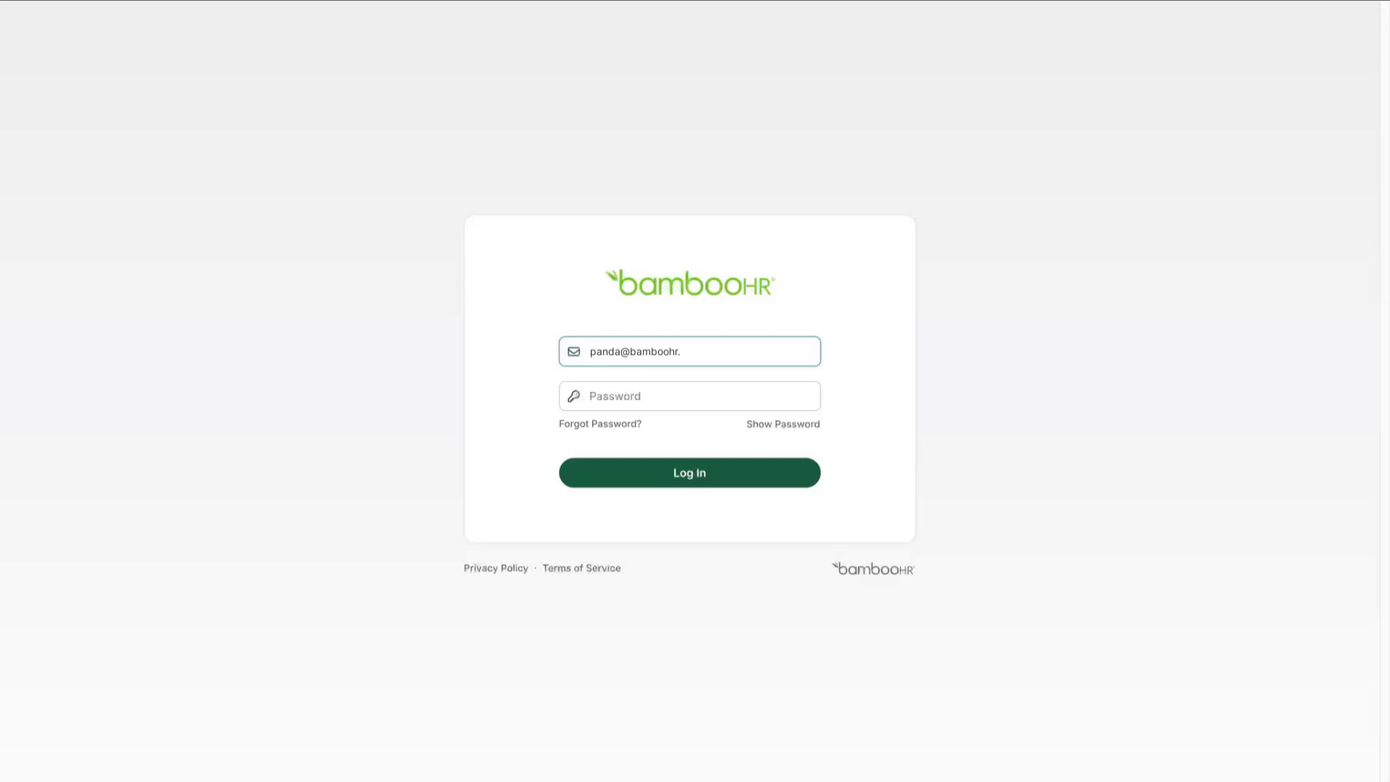
Step: Enter the account password on the BambooHR login page to reach the home dashboard
left_click(689, 472)
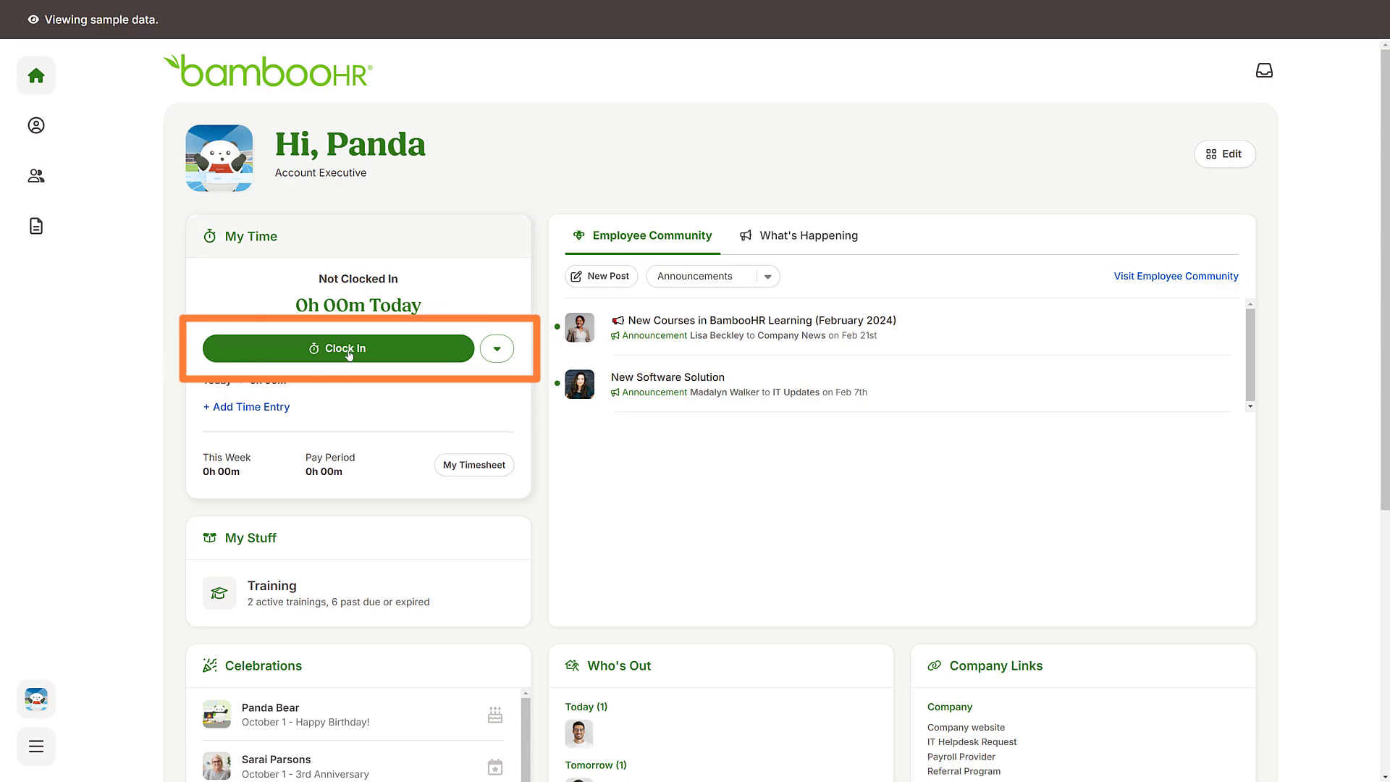
Step: Clock in from the My Time widget, starting a Community Outreach session at 9:27 AM
left_click(337, 348)
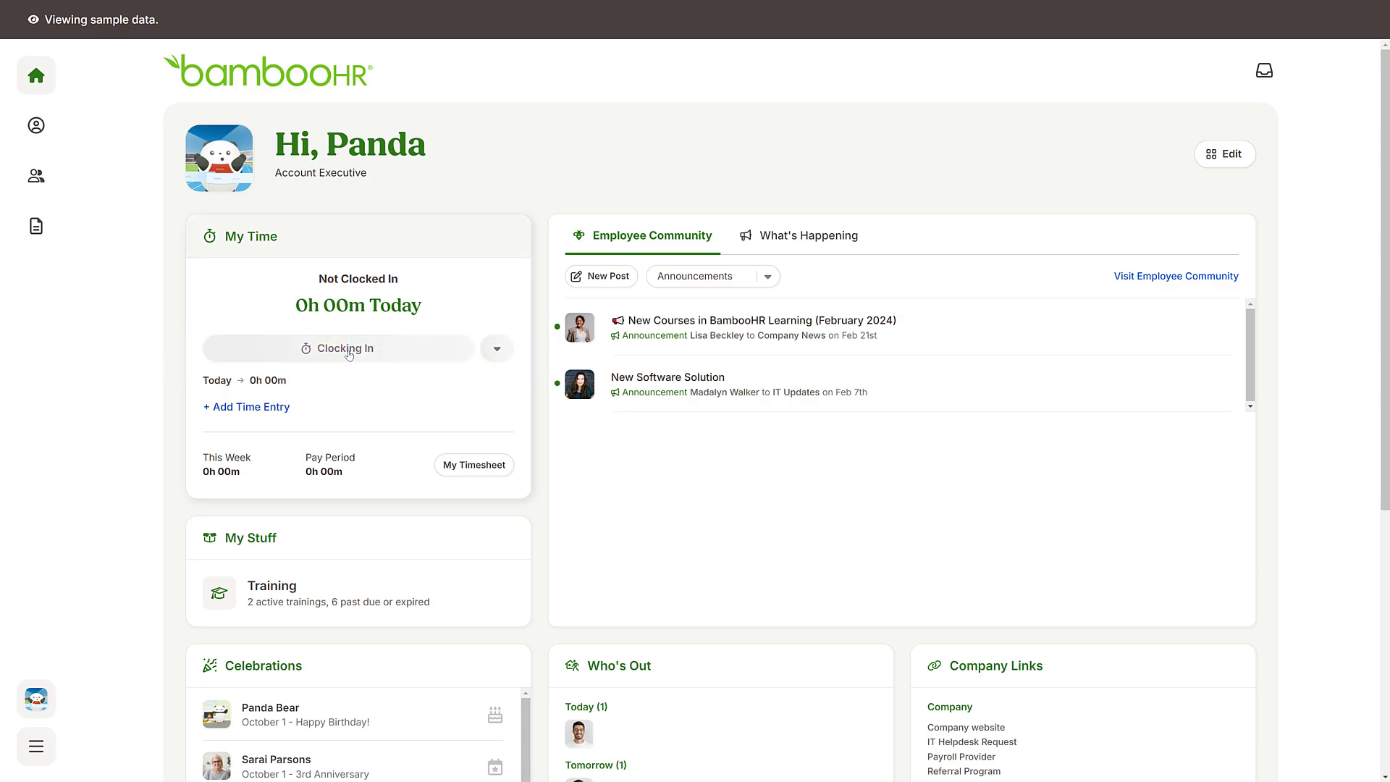
left_click(339, 347)
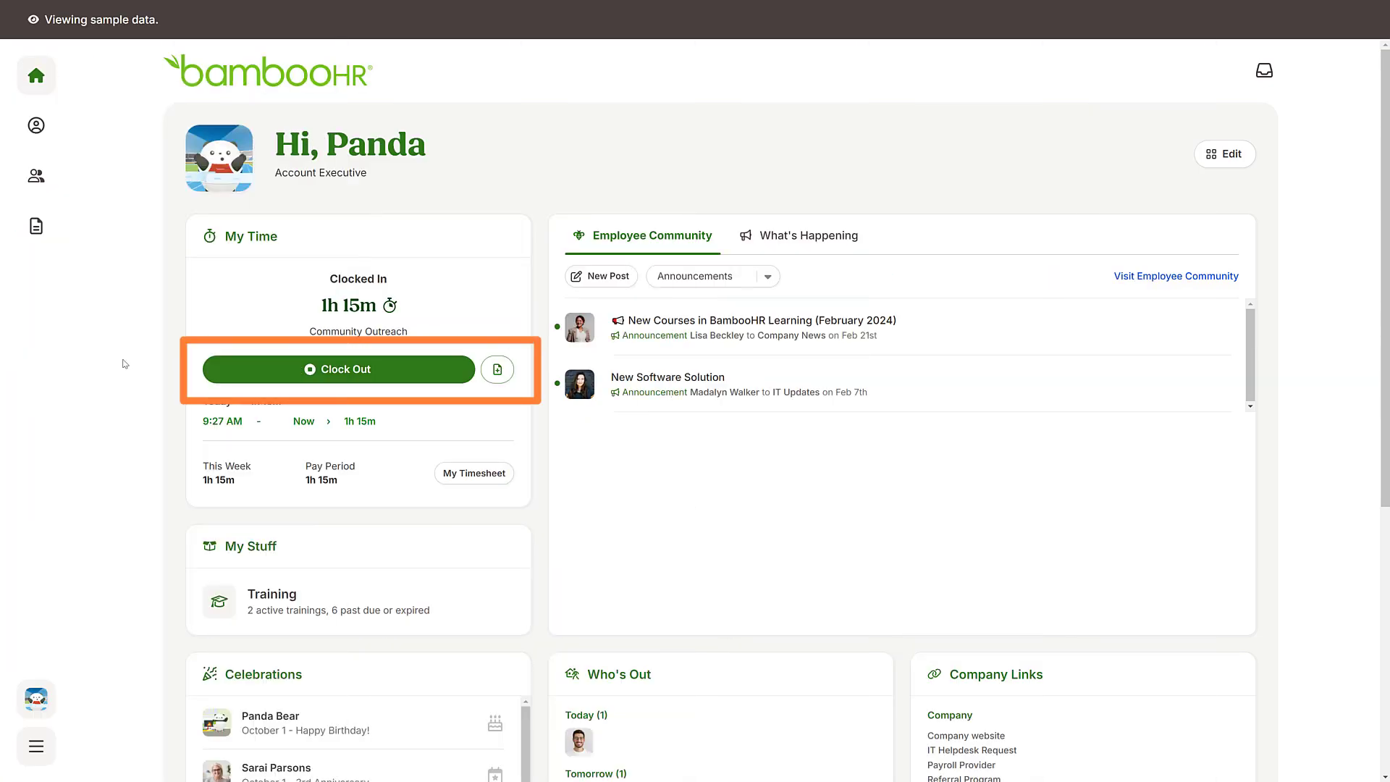
Step: Clock out from the My Time widget at 10:42 AM with 1h 15m recorded
left_click(337, 369)
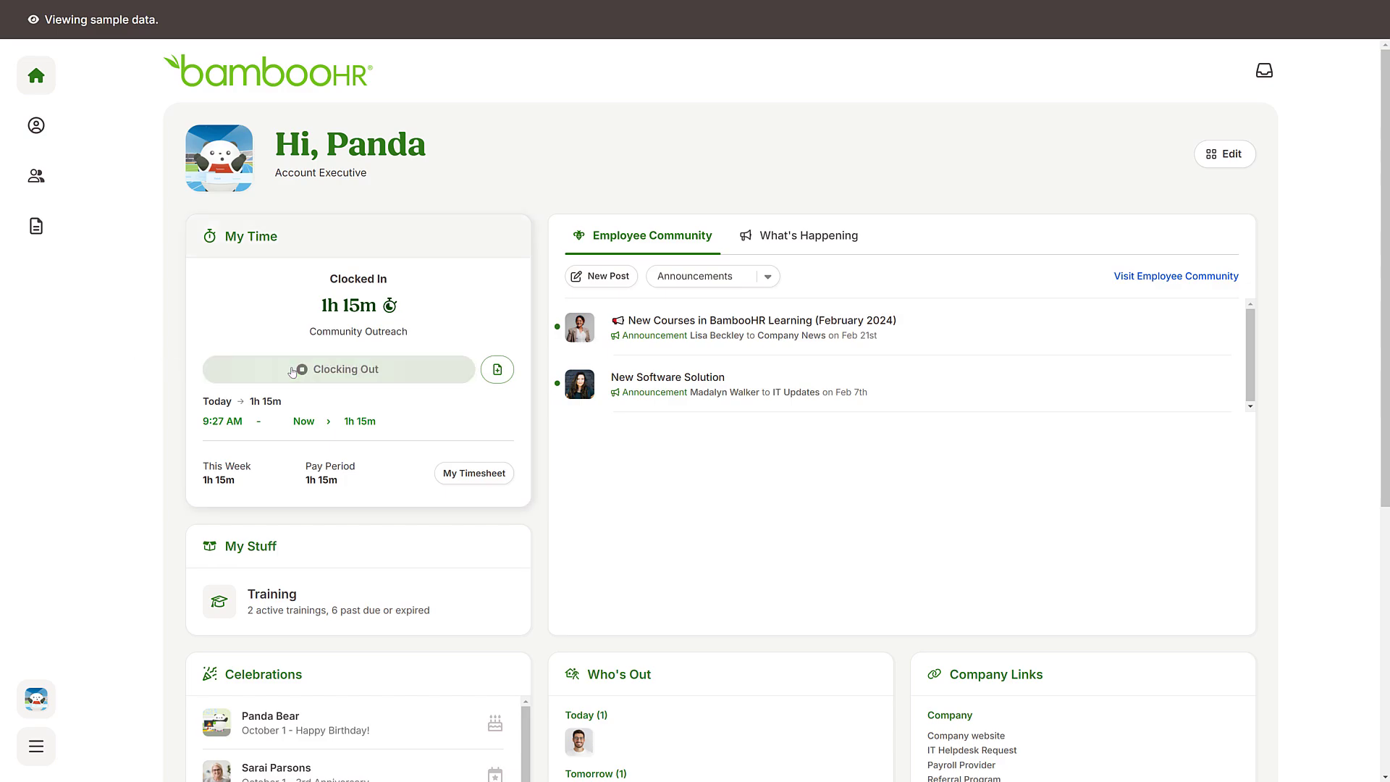
left_click(339, 369)
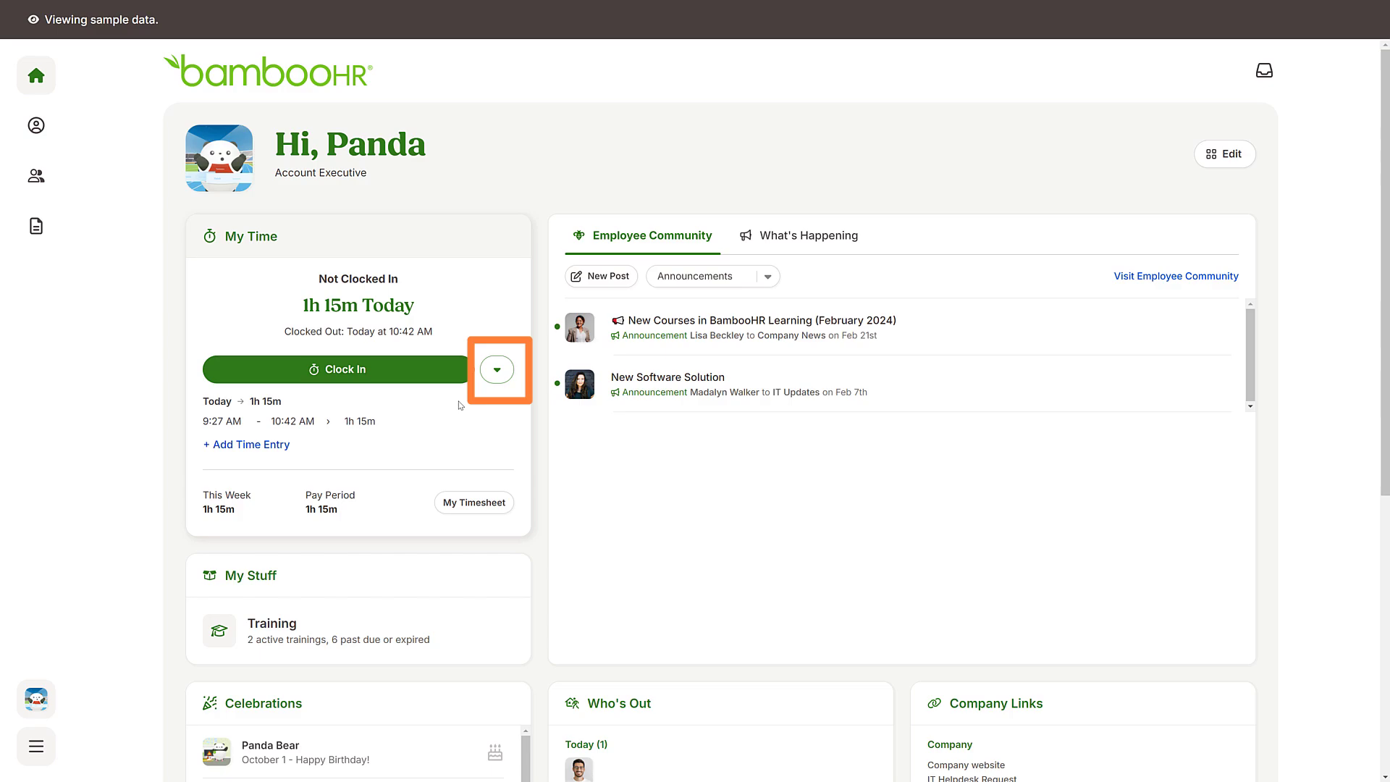
Step: Clock in under Community Outreach from the All Projects dropdown next to Clock In
left_click(496, 369)
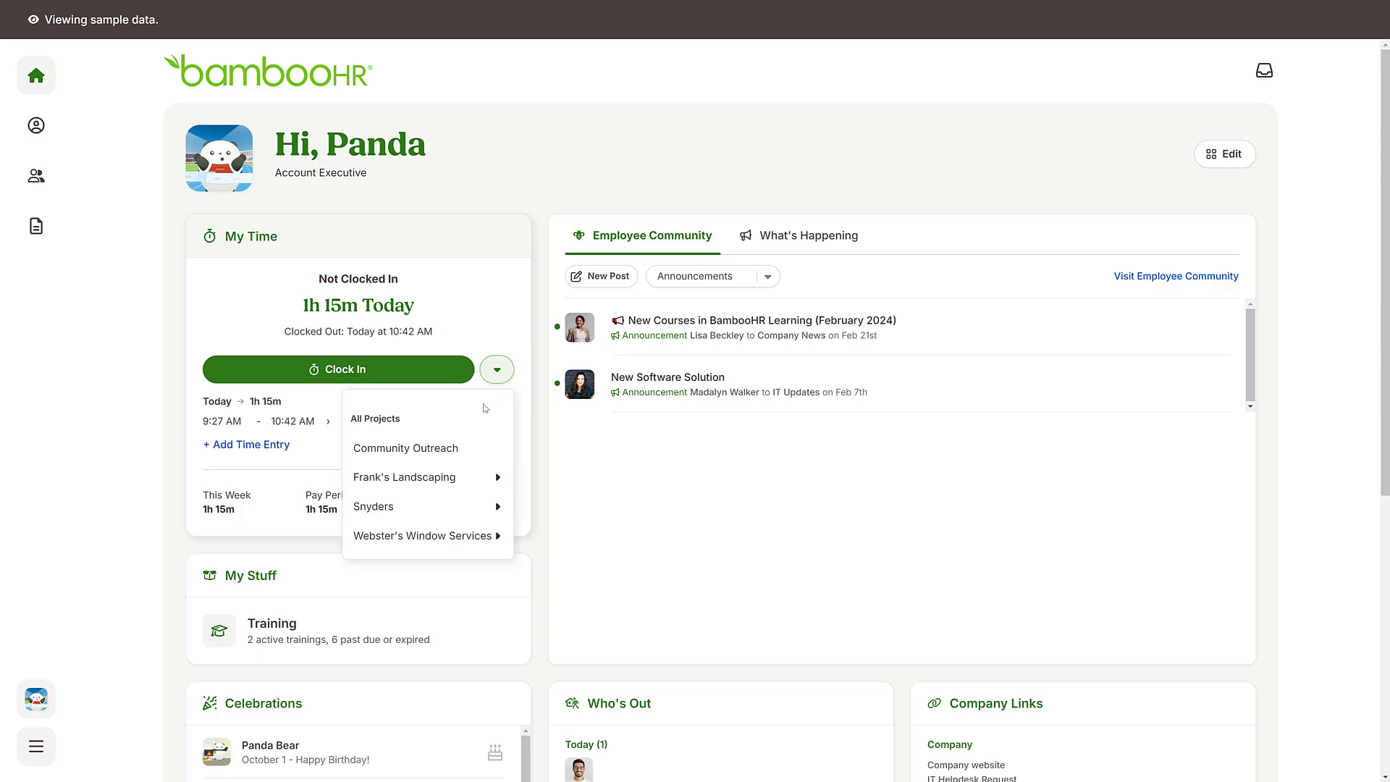
left_click(406, 448)
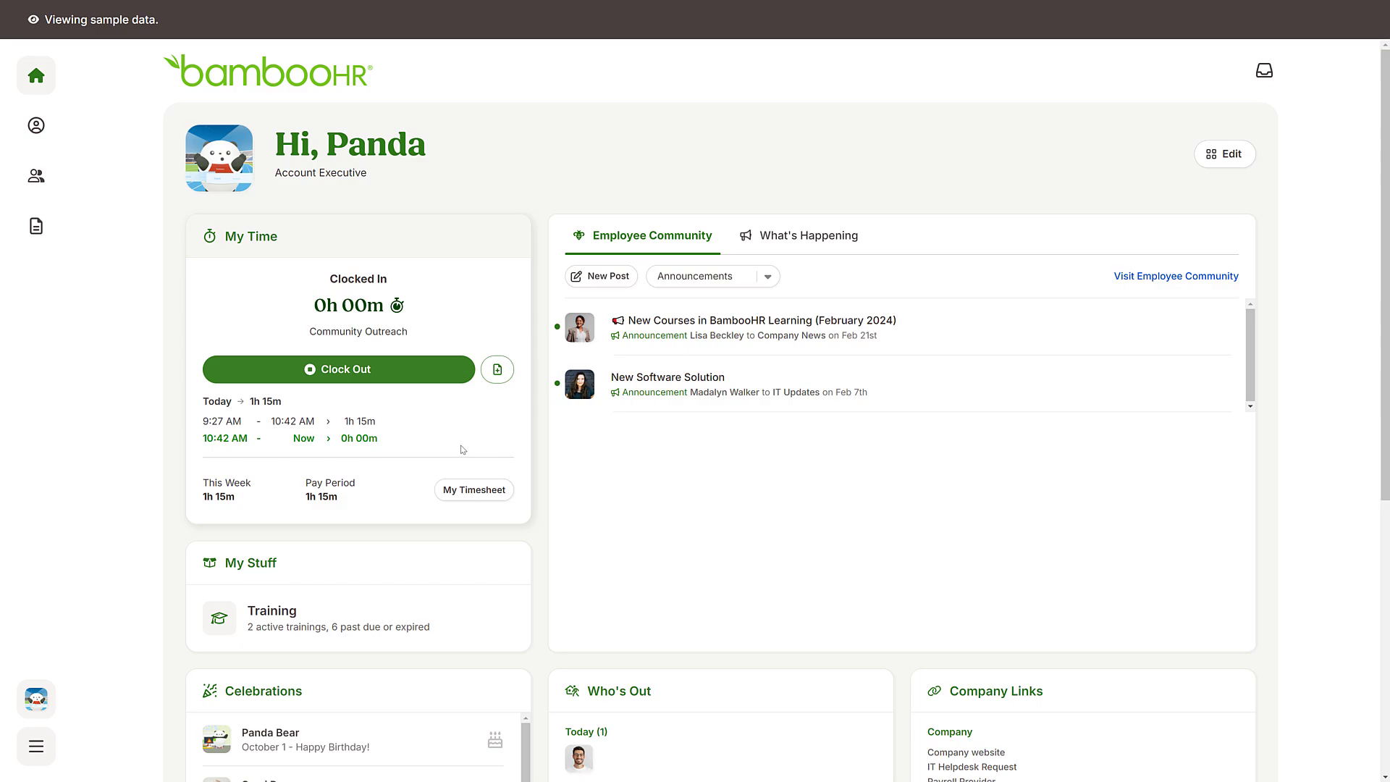
left_click(473, 489)
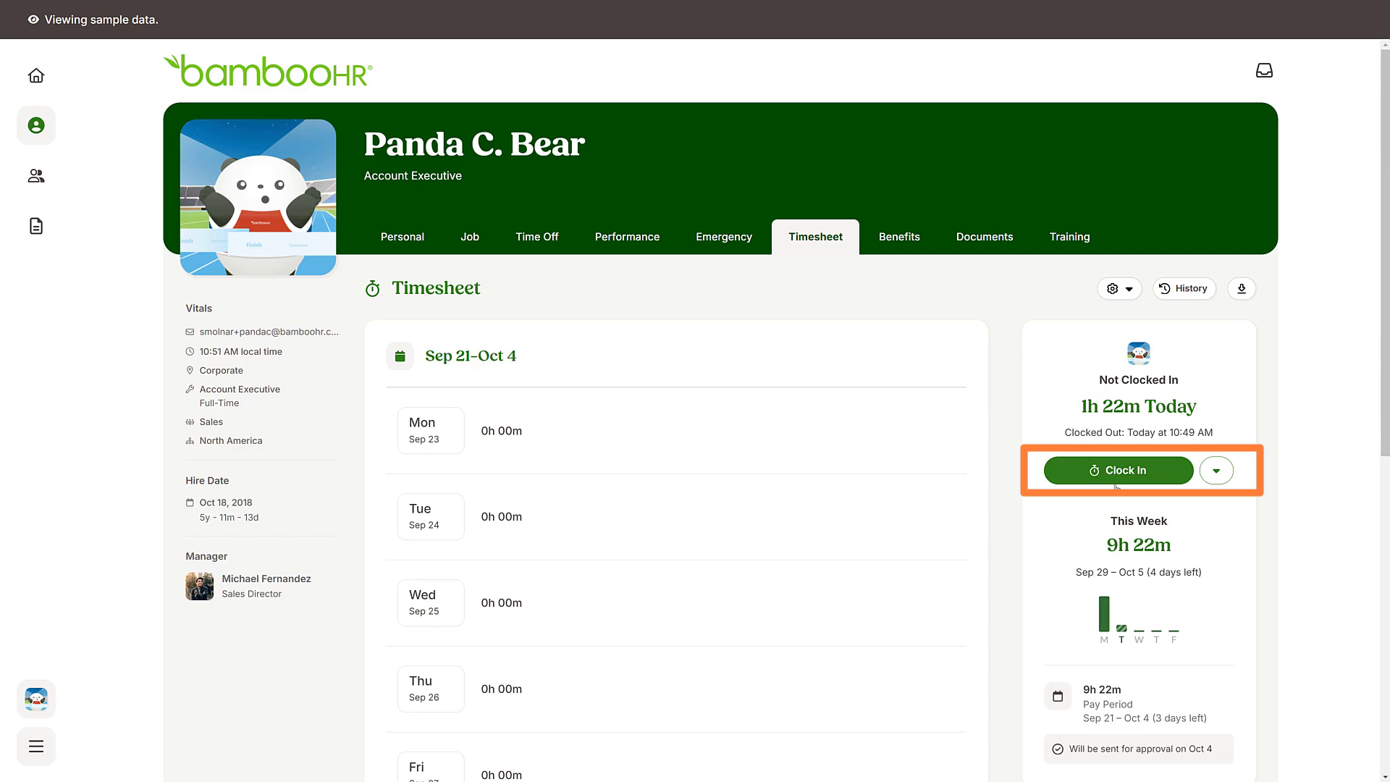
Step: Clock in at 10:51 AM from the right-hand time panel of the profile Timesheet
left_click(1116, 469)
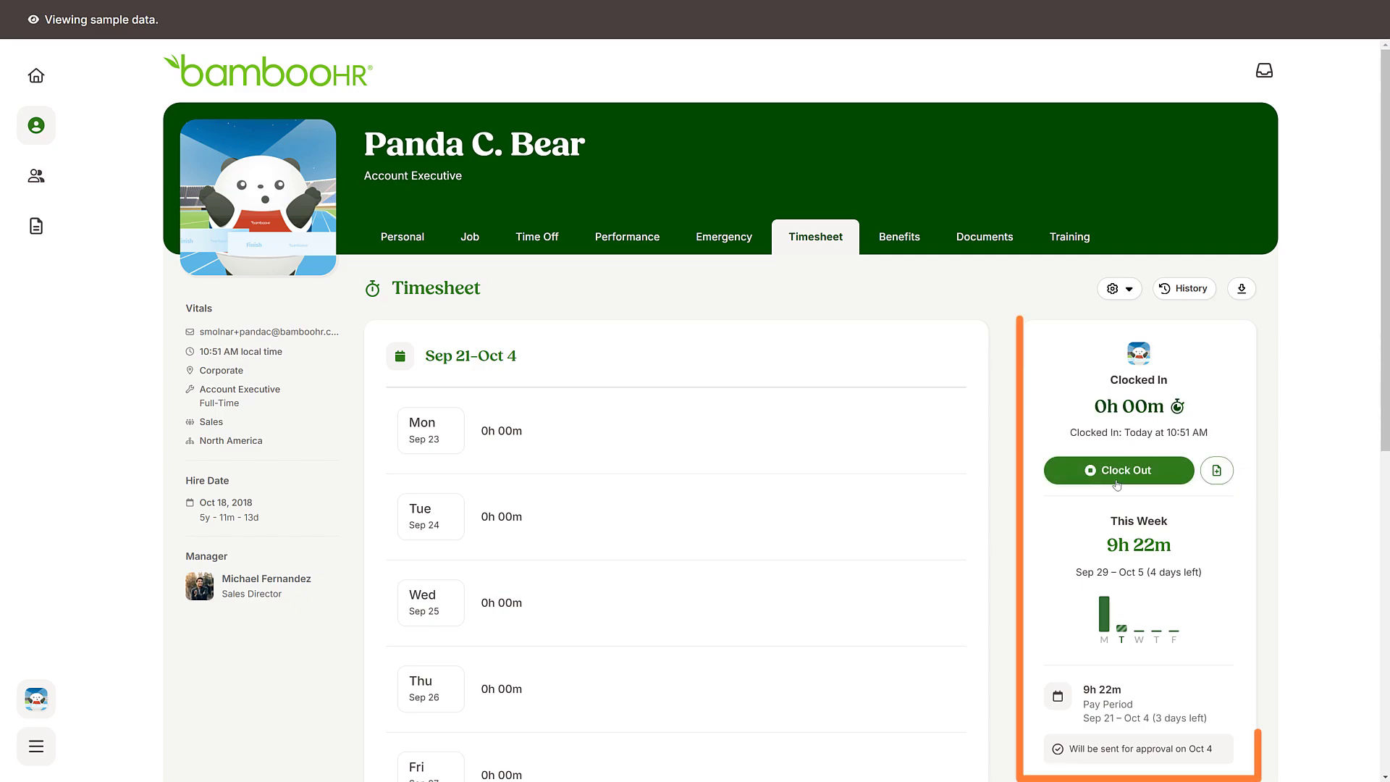